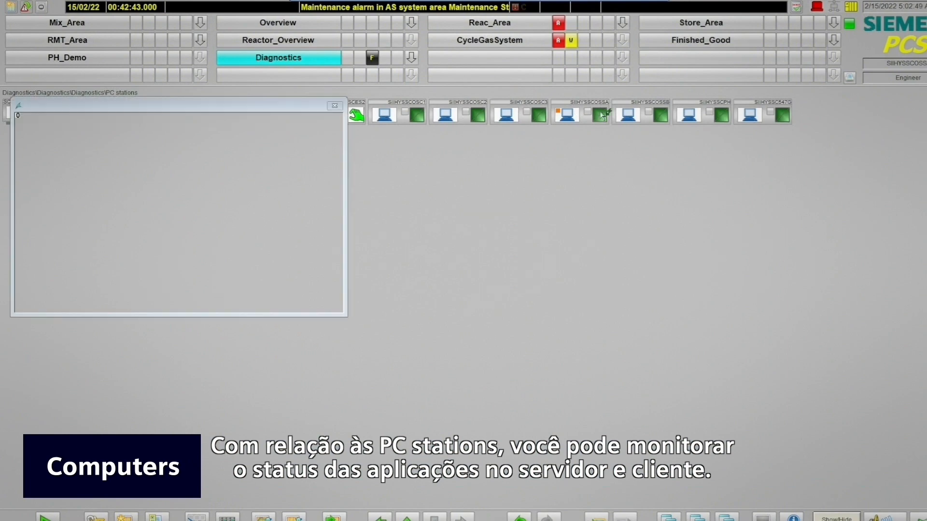
Review the SIIHYSSC547G industrial PC's faceplate status and close its details
click(566, 114)
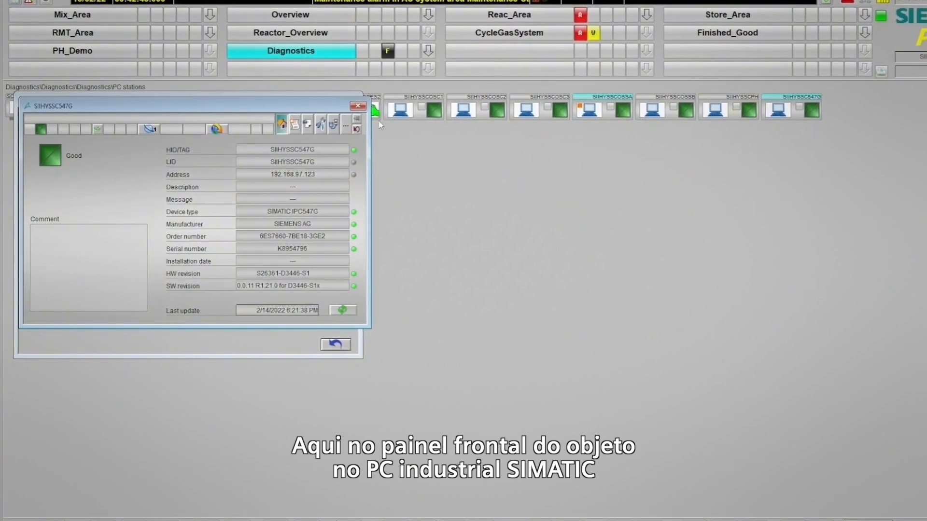
click(320, 124)
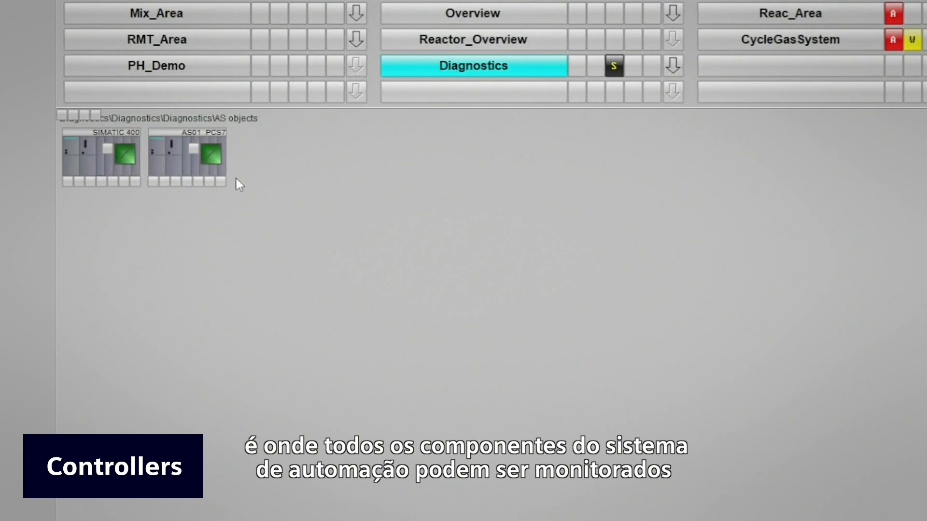
double_click(187, 156)
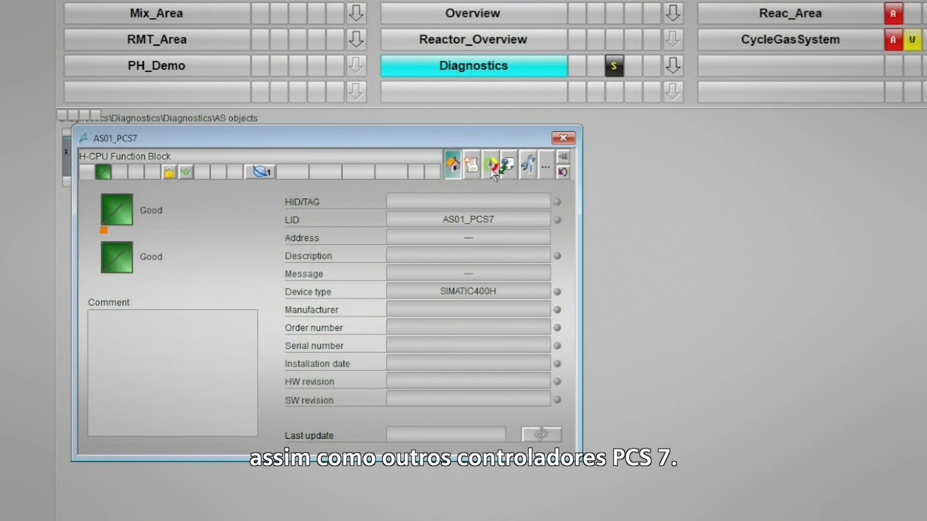
click(471, 164)
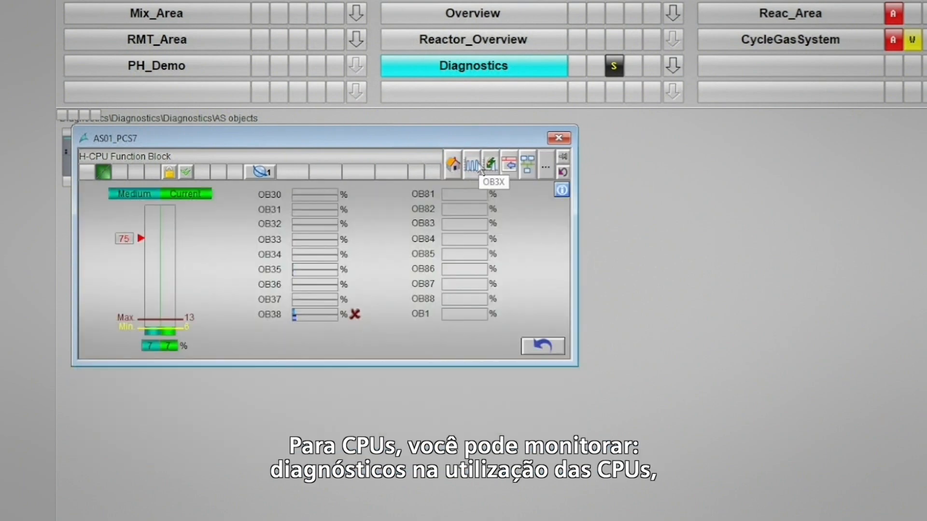
click(471, 164)
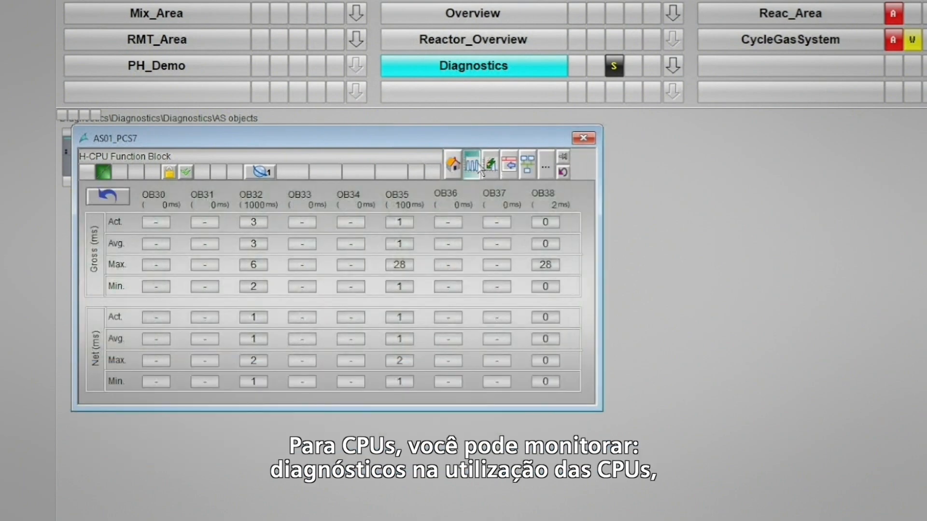
mouse_move(490, 165)
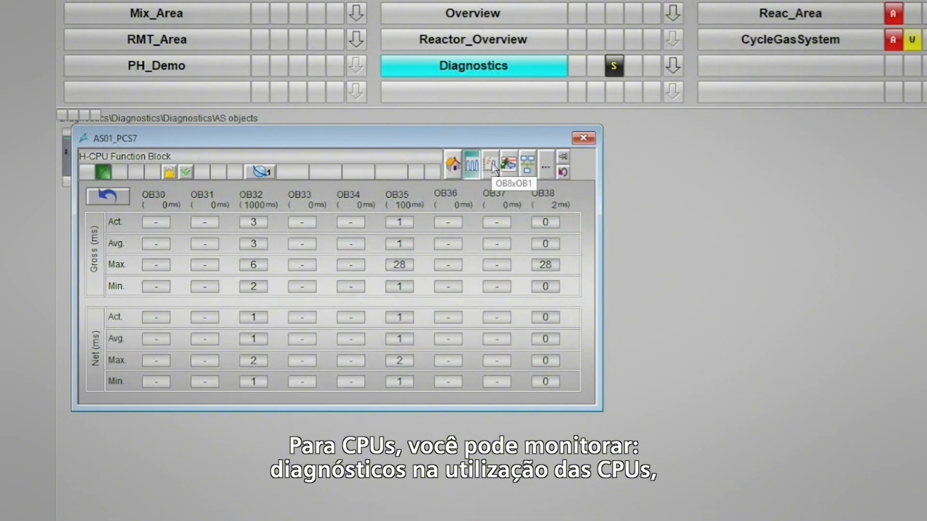
click(490, 164)
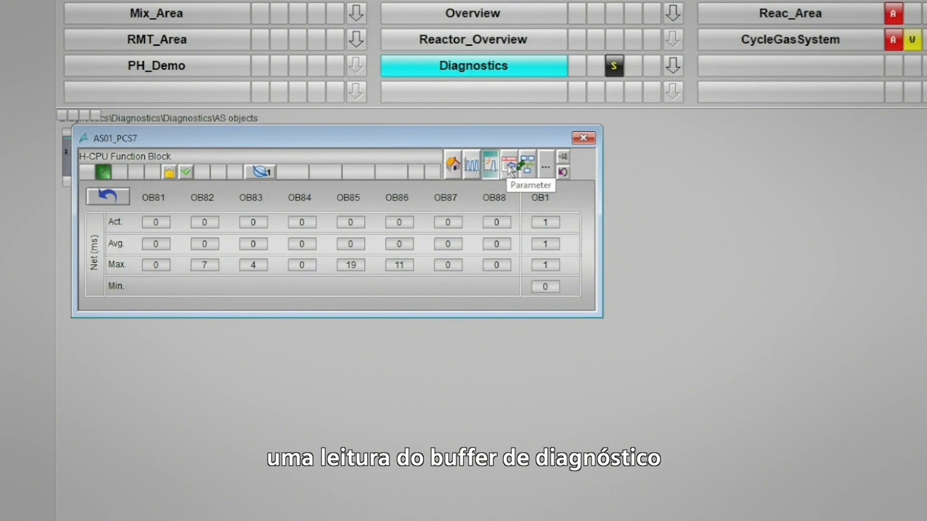
click(583, 138)
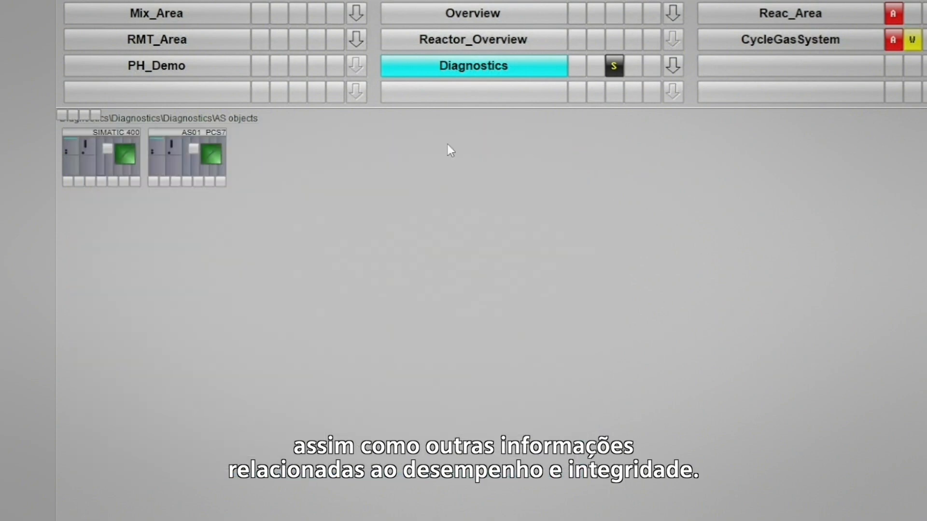
Drill into AS01_PCS7 rack CR3 to the AS1_L CPU and show its diagnostic buffer
double_click(186, 157)
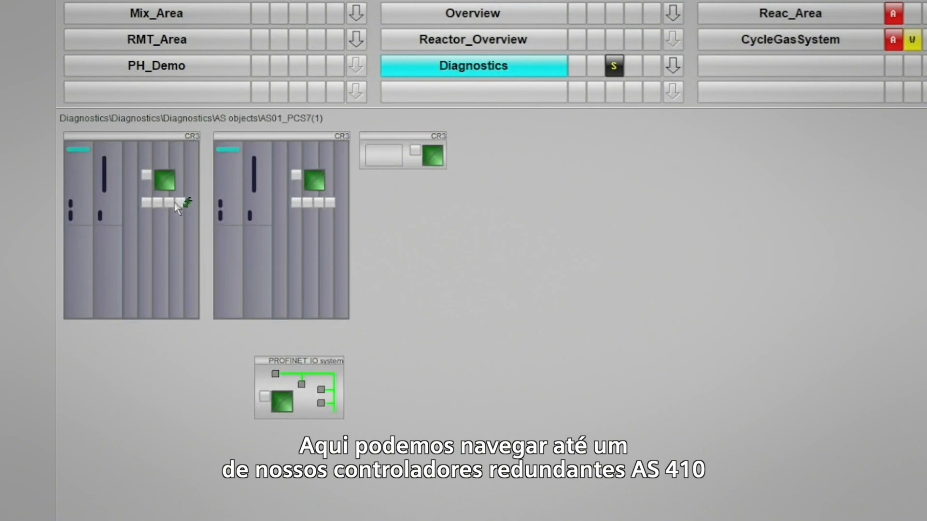
double_click(164, 177)
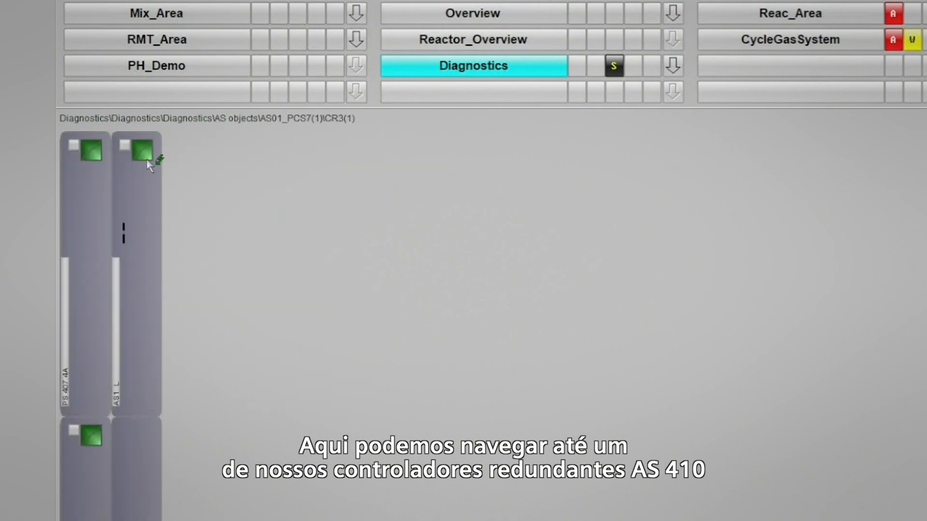
double_click(140, 150)
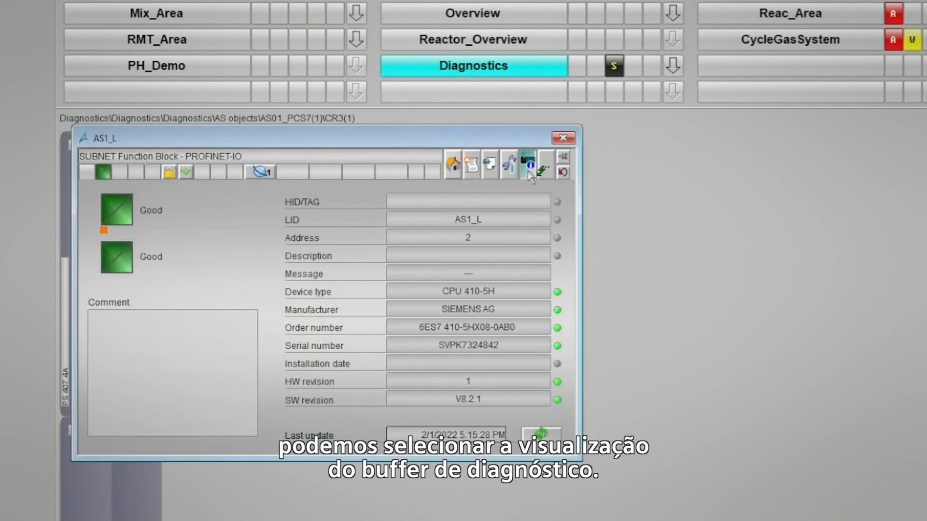
click(527, 164)
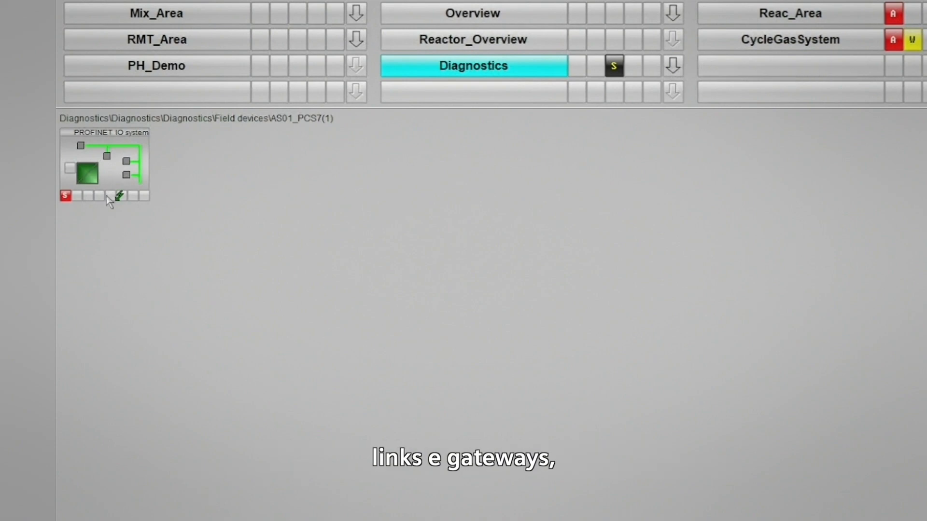
Open the PROFINET IO system stations and the SITRANS LU240 HART device on the AI16 module
double_click(81, 172)
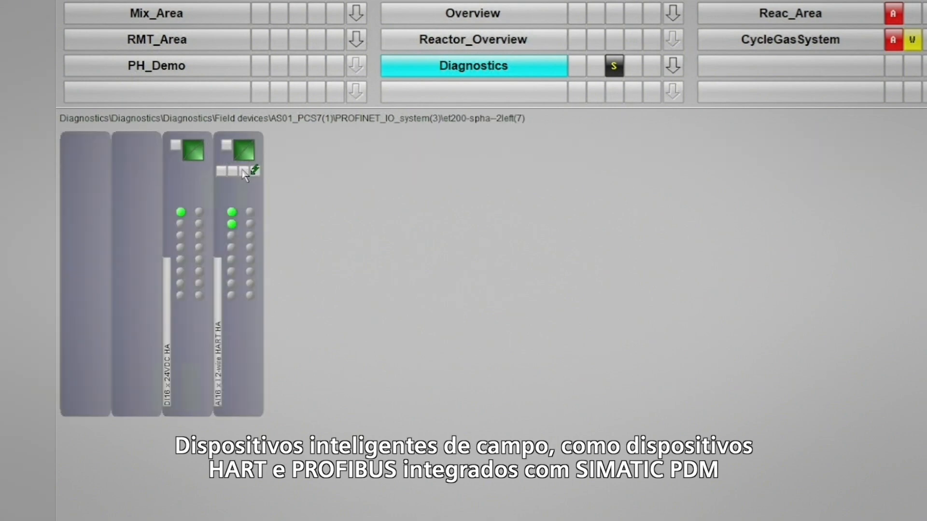
click(246, 172)
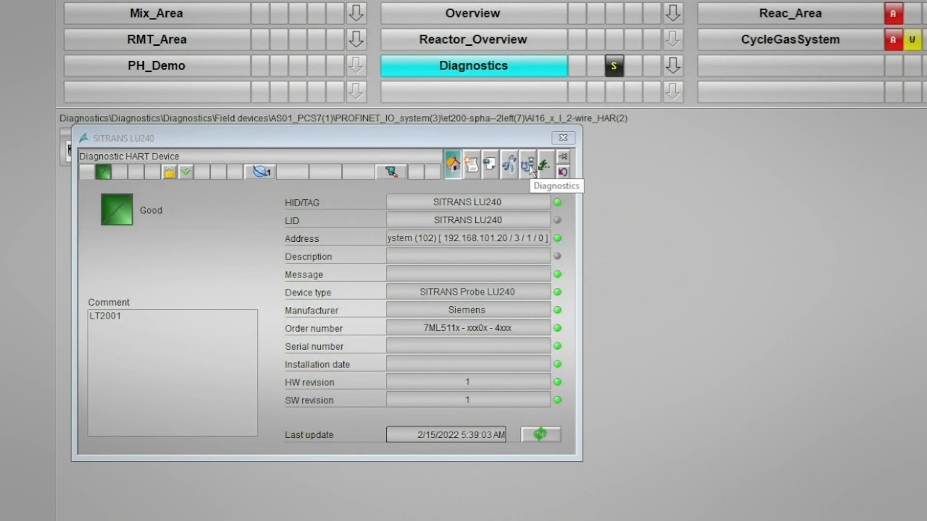
Launch SIMATIC PDM from the SITRANS LU240 faceplate and log in
click(526, 164)
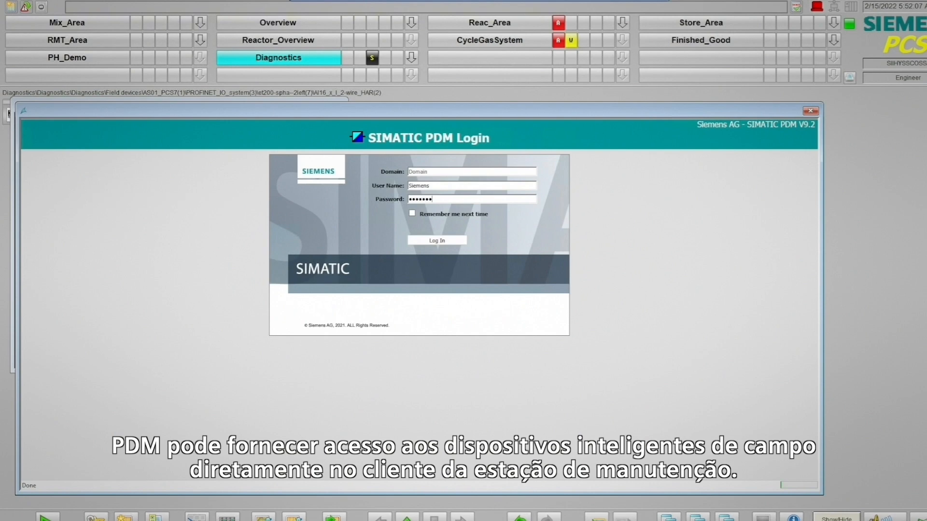
click(436, 240)
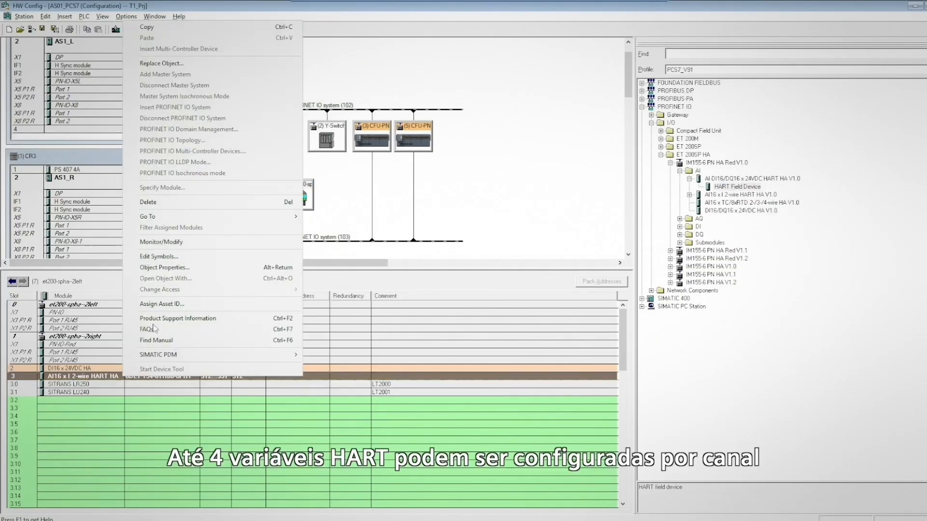
Show the AI16 x I 2-wire HART HA module's Object Properties on the Parameters tab
click(164, 267)
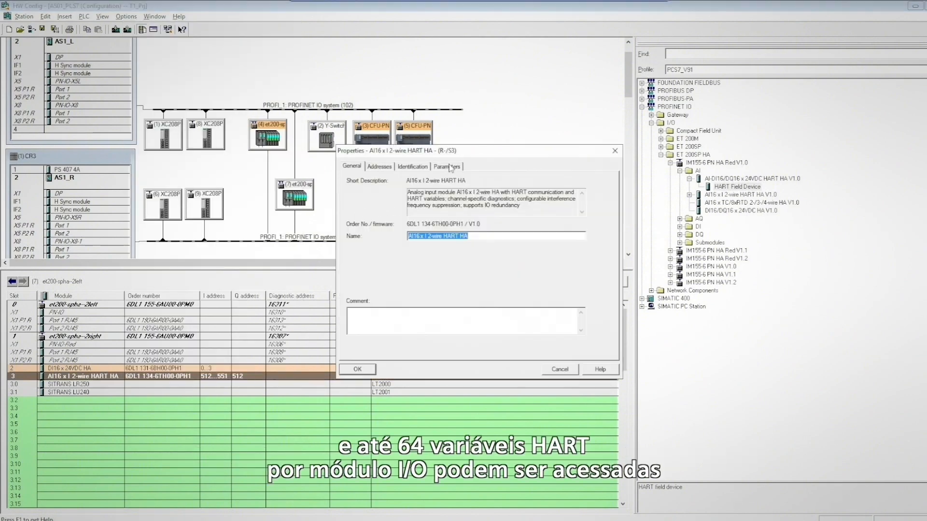
click(447, 166)
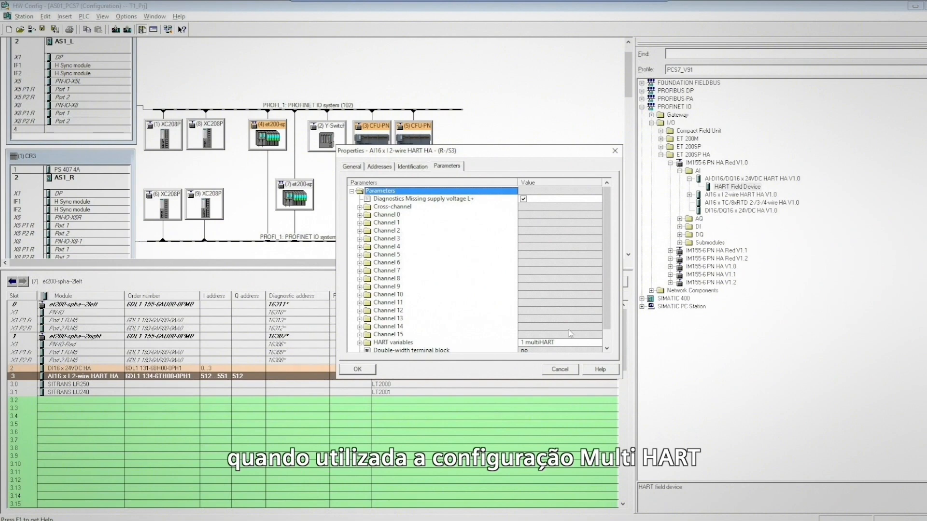